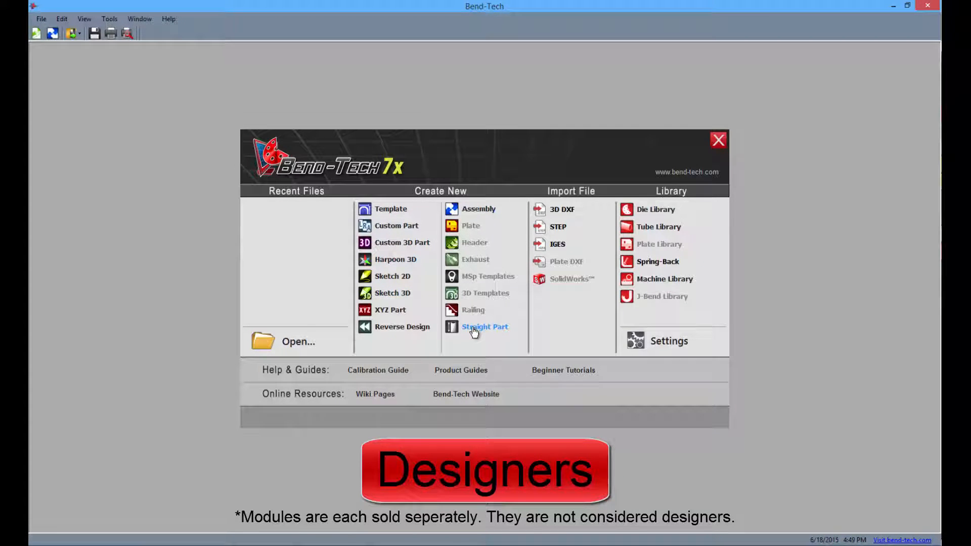
mouse_move(397, 340)
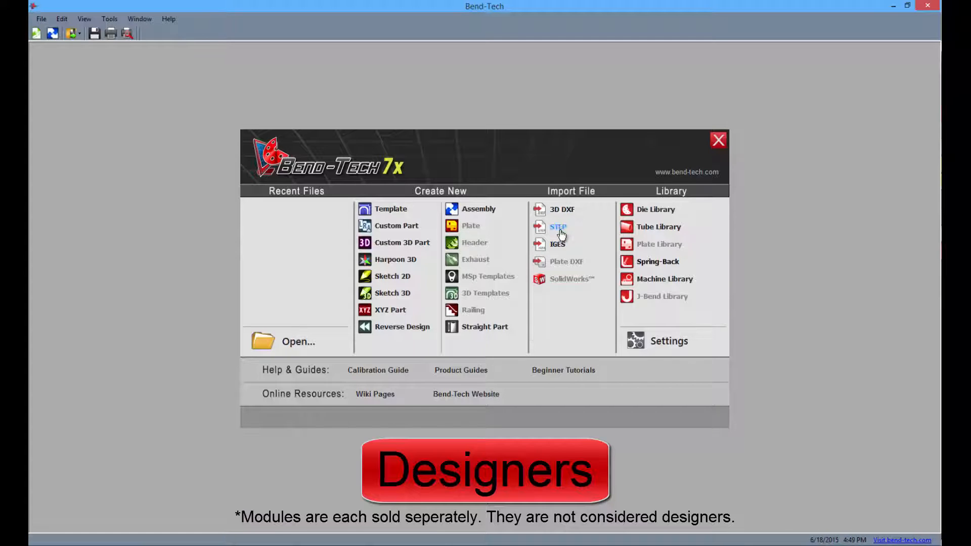
mouse_move(559, 271)
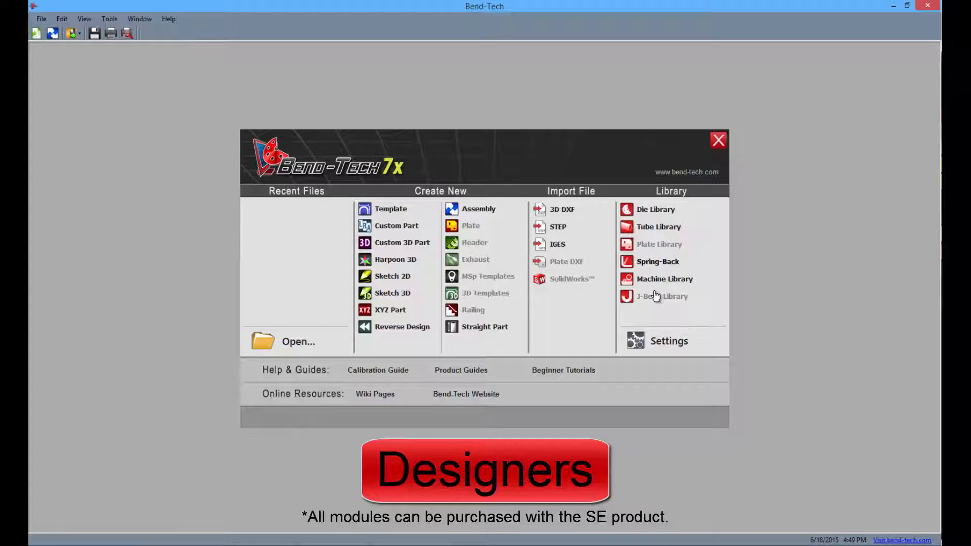
mouse_move(692, 332)
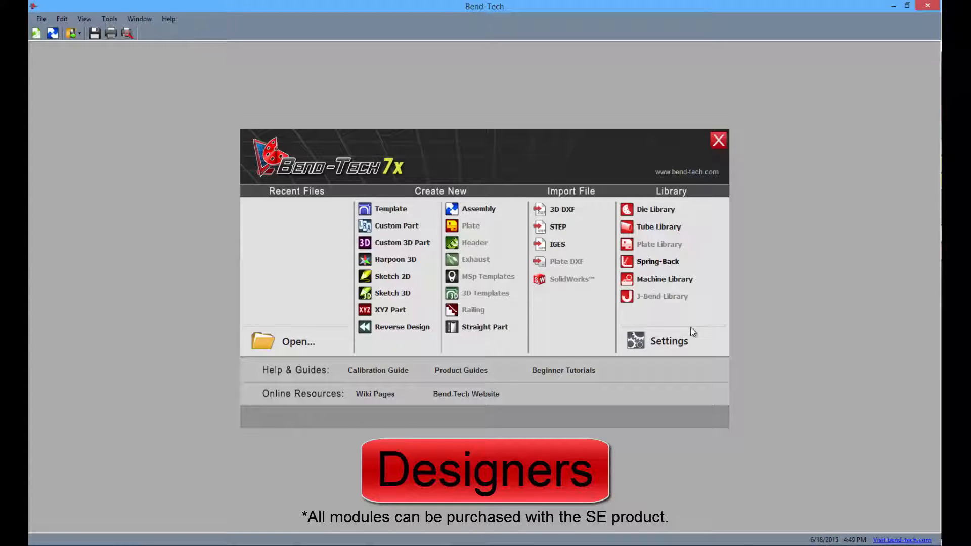
Import the se hoop STEP file and assign the .75 tube material.
click(391, 309)
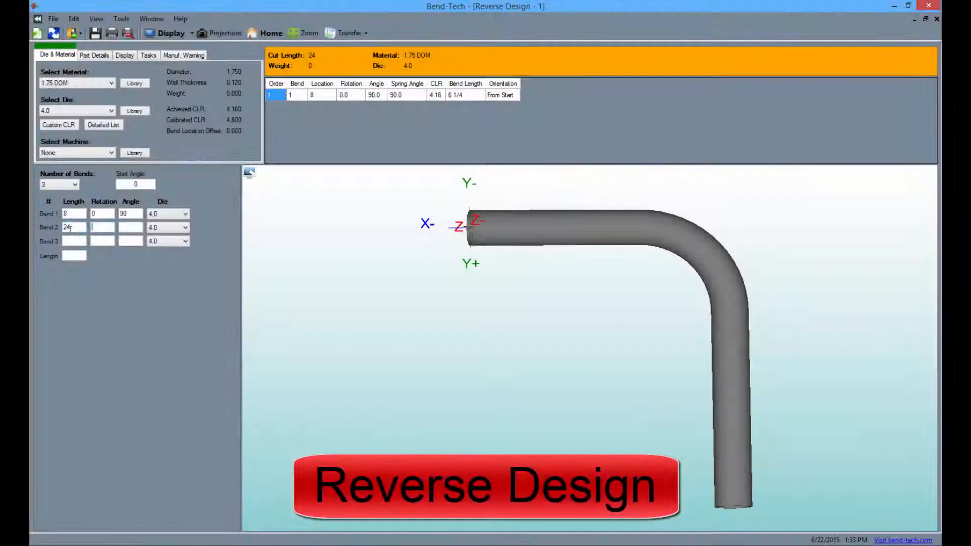
text(45)
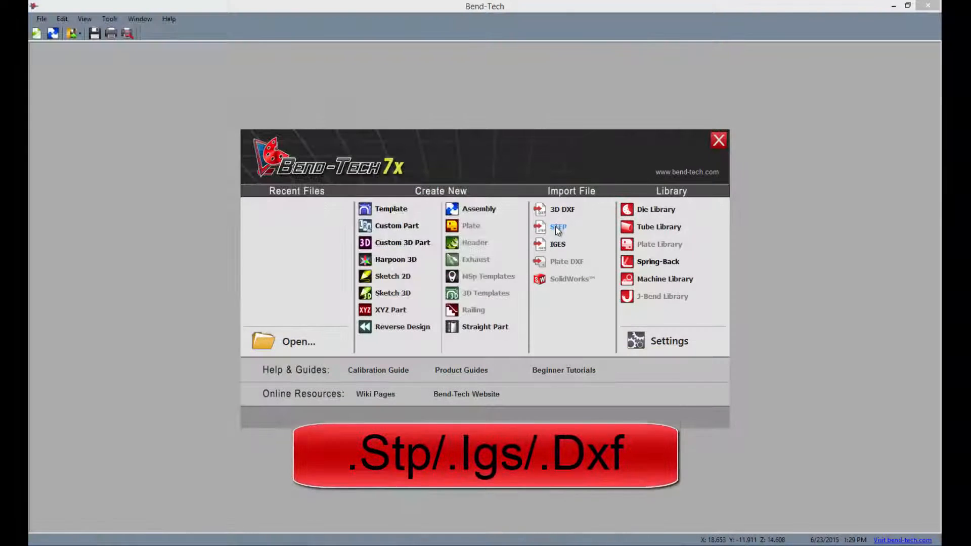
click(558, 226)
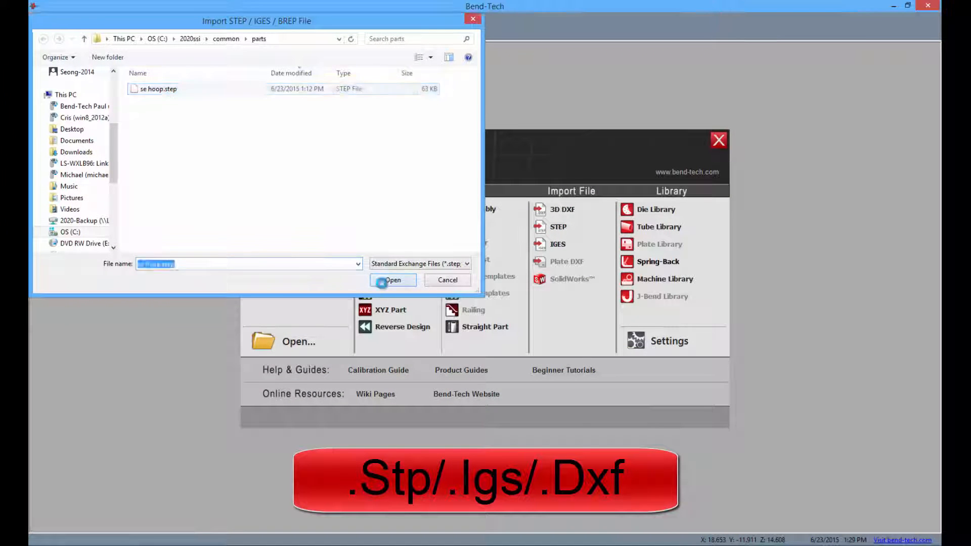
click(392, 280)
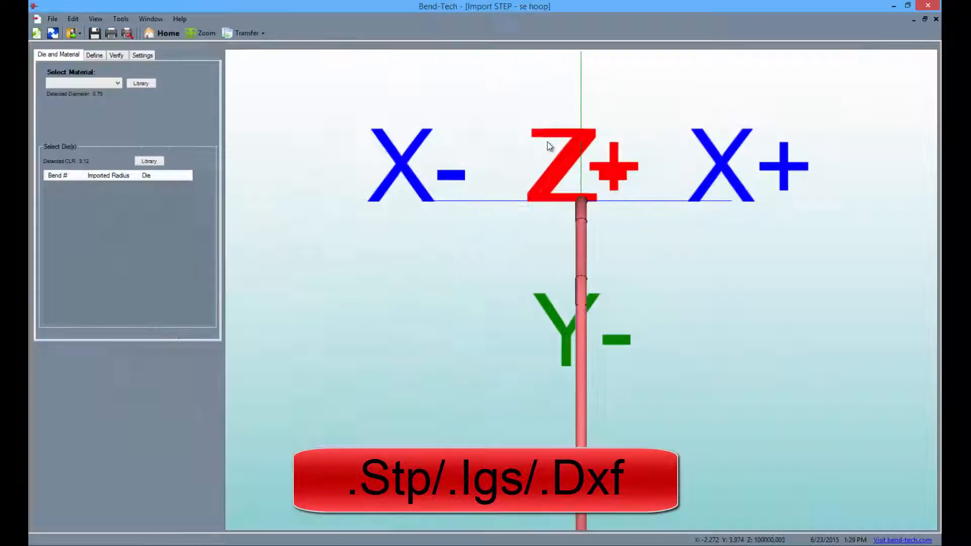
click(83, 82)
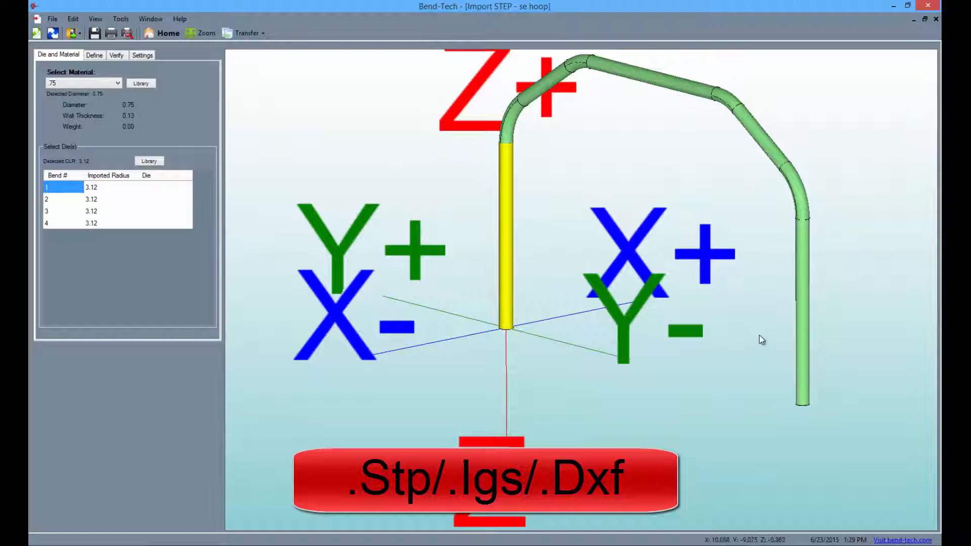
Transfer the imported tube into a new Custom Part design.
click(246, 33)
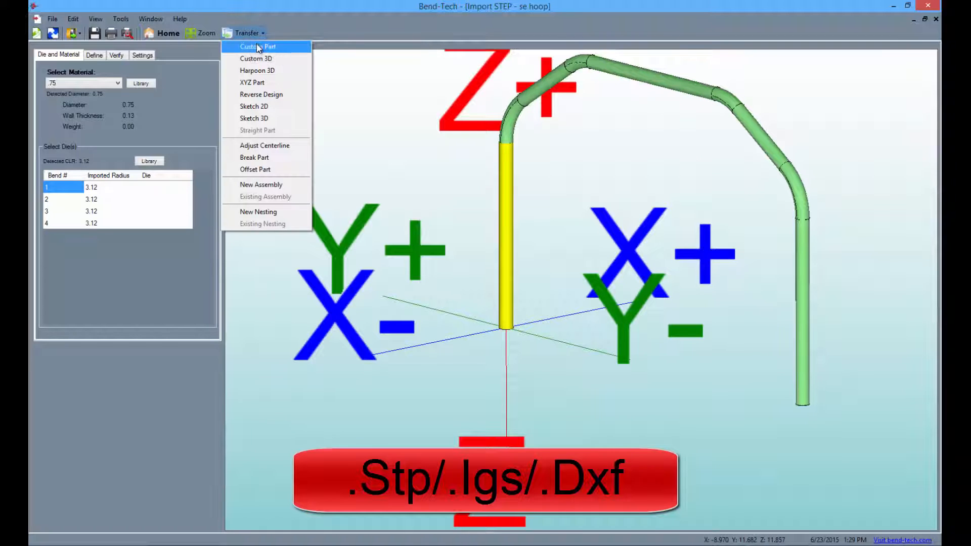
click(258, 47)
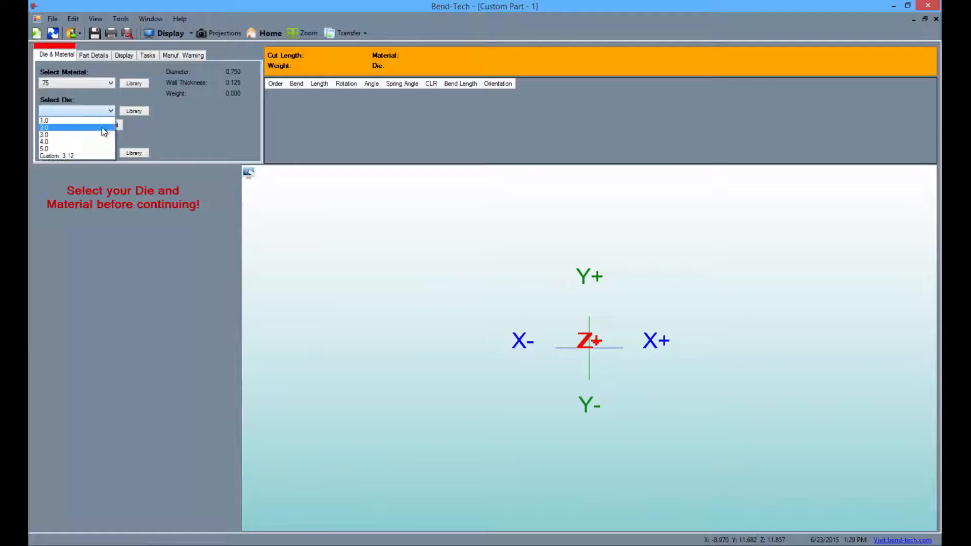
Choose the part die, then give a single bend its own die via Single Bend CLR Change.
click(44, 128)
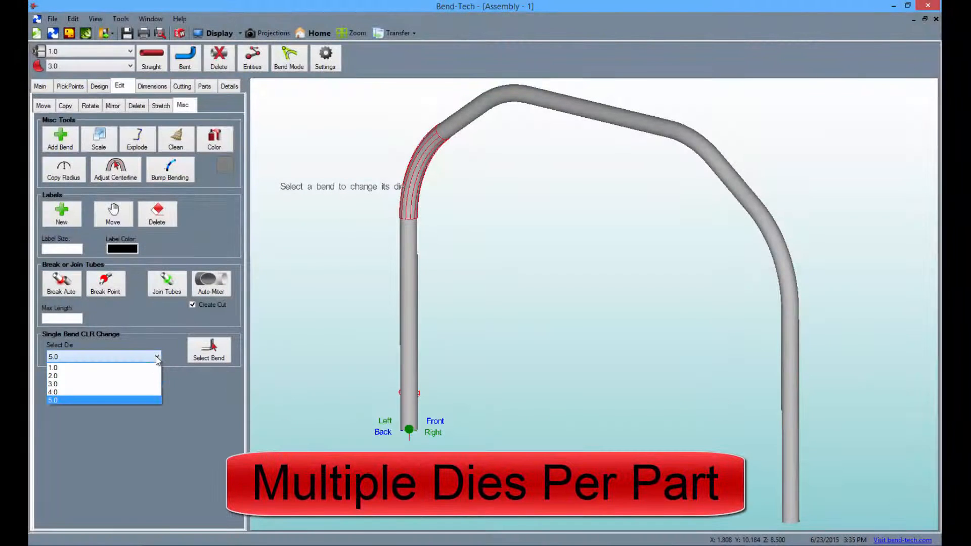
click(53, 367)
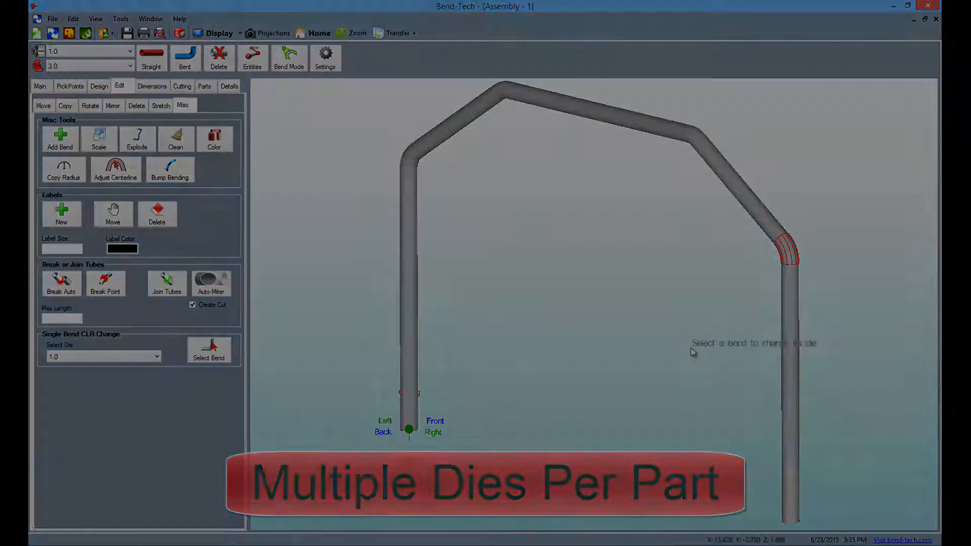
click(120, 18)
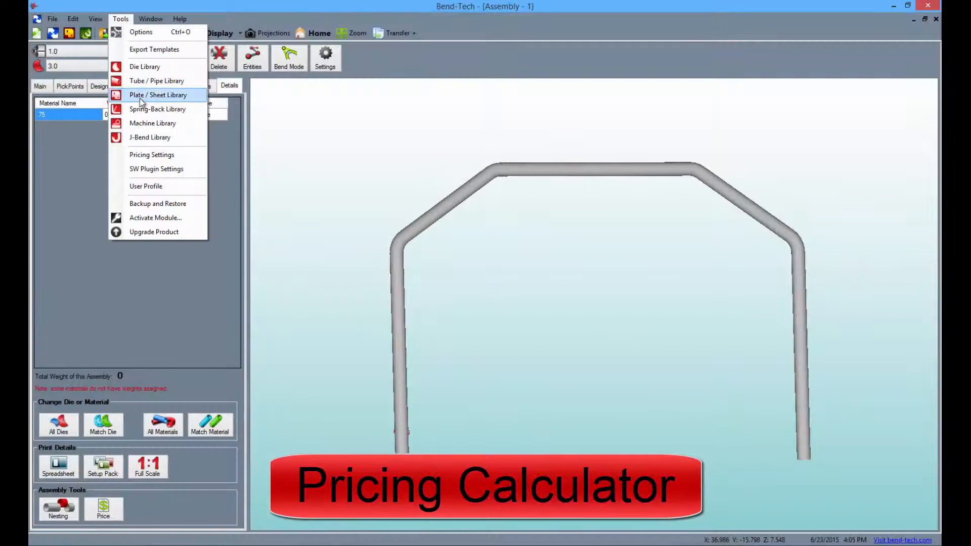
click(152, 154)
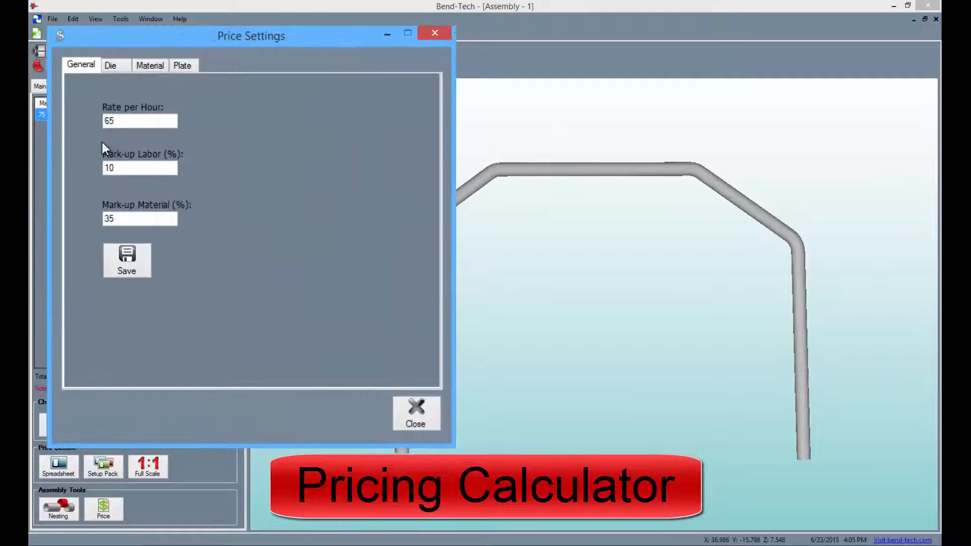
click(110, 64)
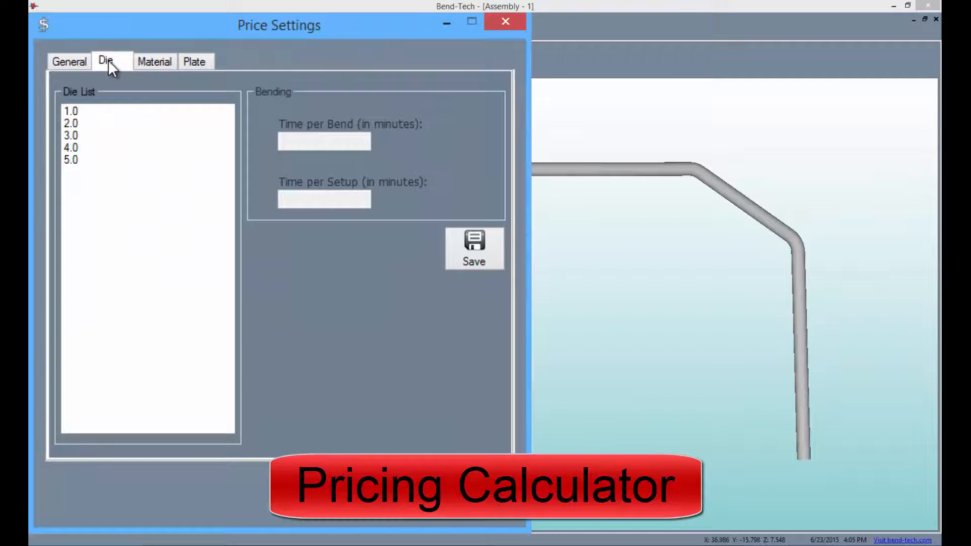
click(70, 123)
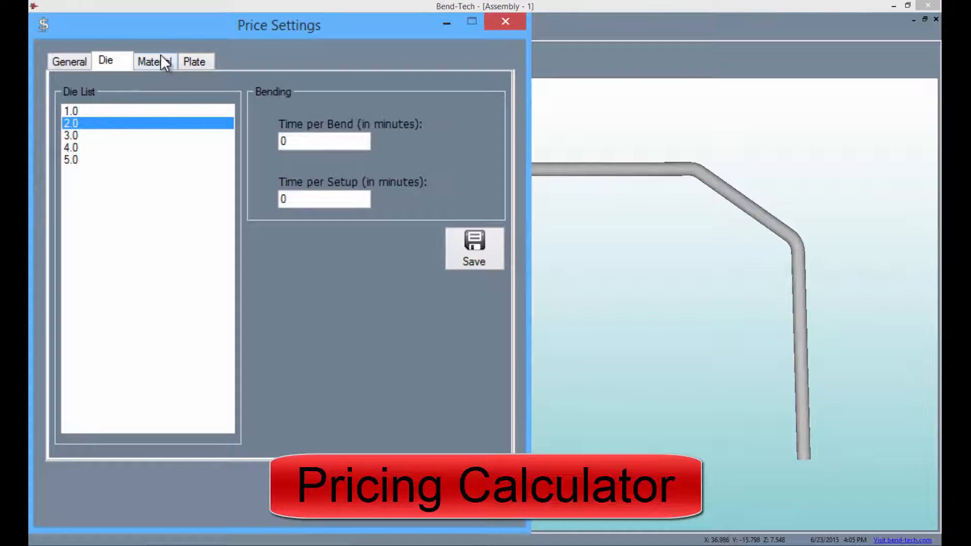
click(154, 61)
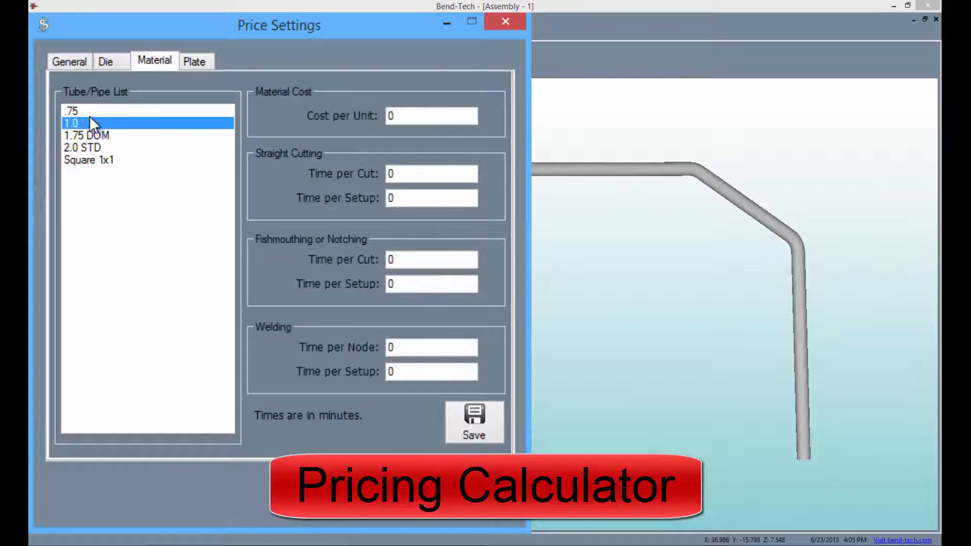
click(194, 60)
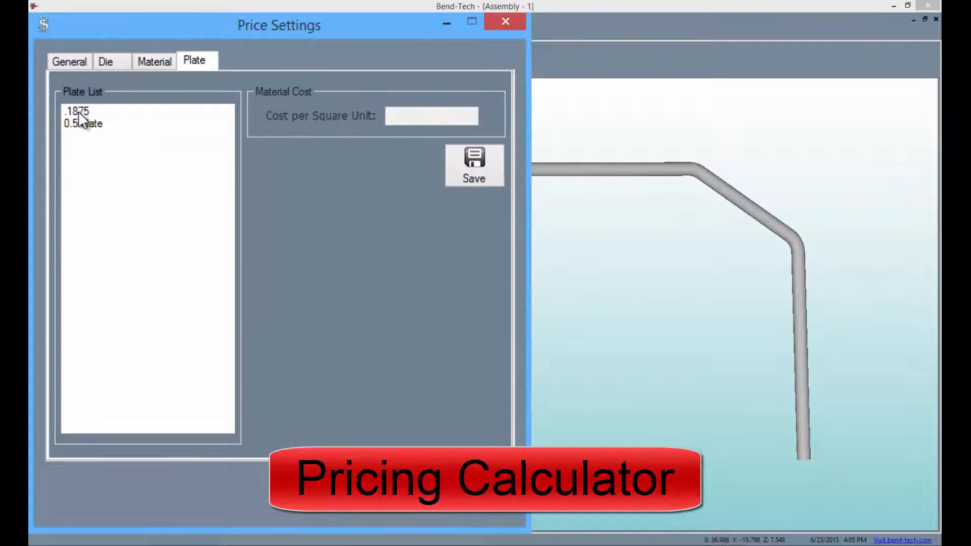
click(76, 111)
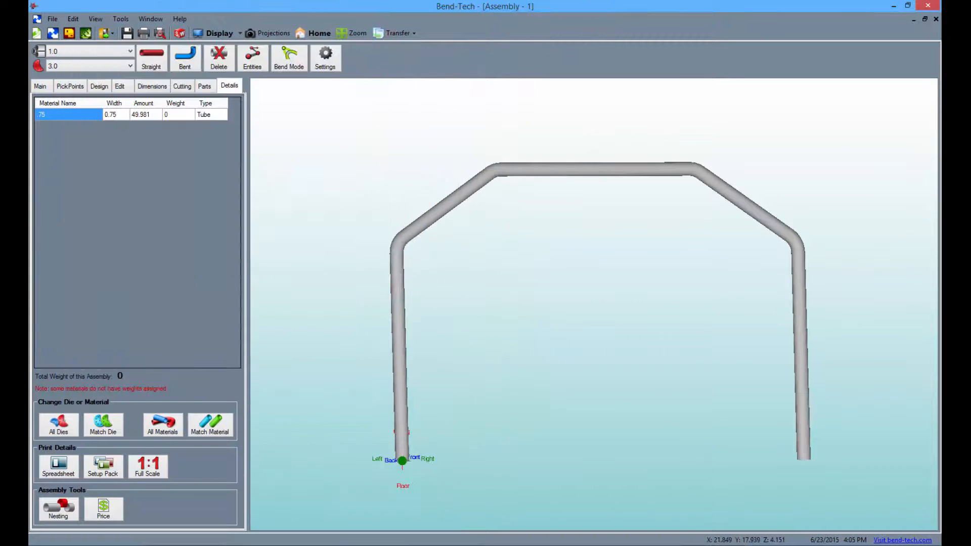
click(103, 508)
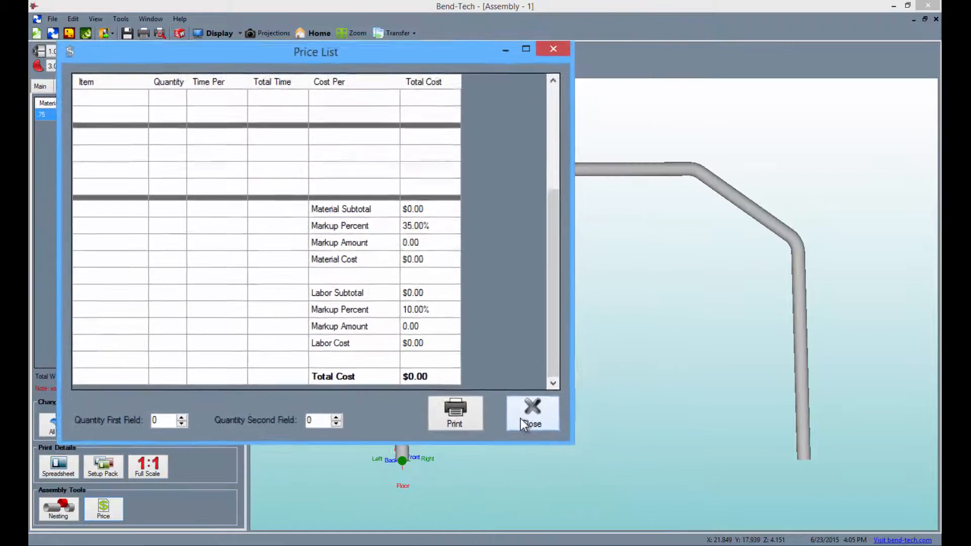
click(531, 414)
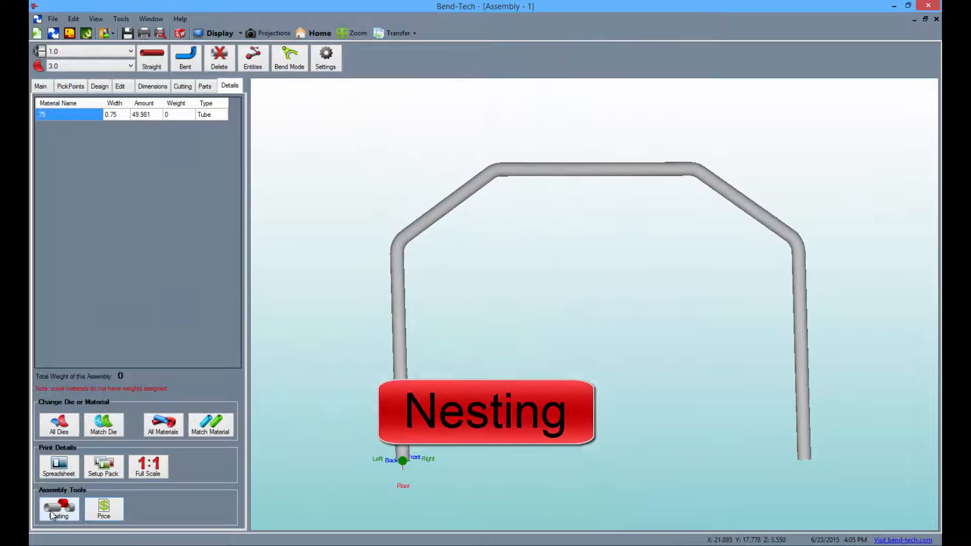
Nest the 49.98 part on 100-long stock with kerf 1, calculating one stock piece.
click(58, 509)
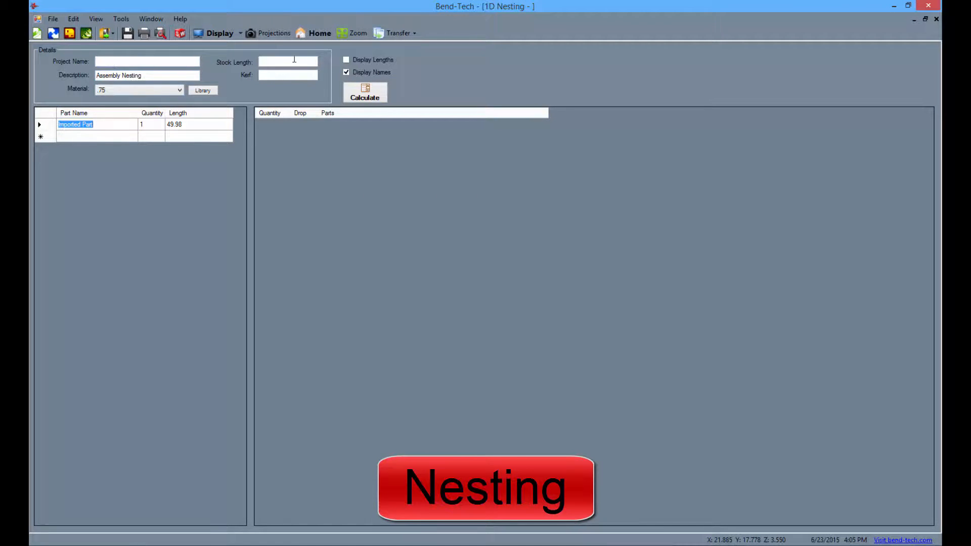
text(100)
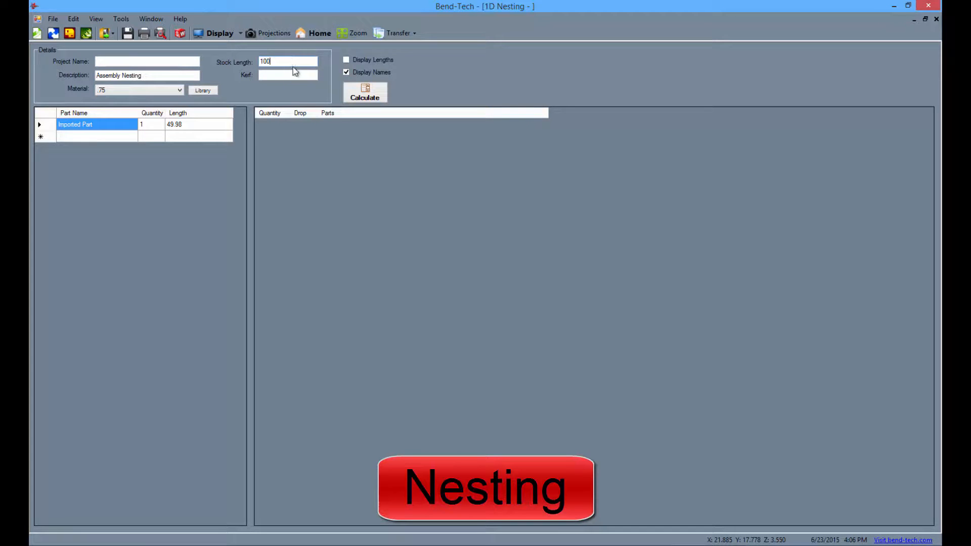
text(1)
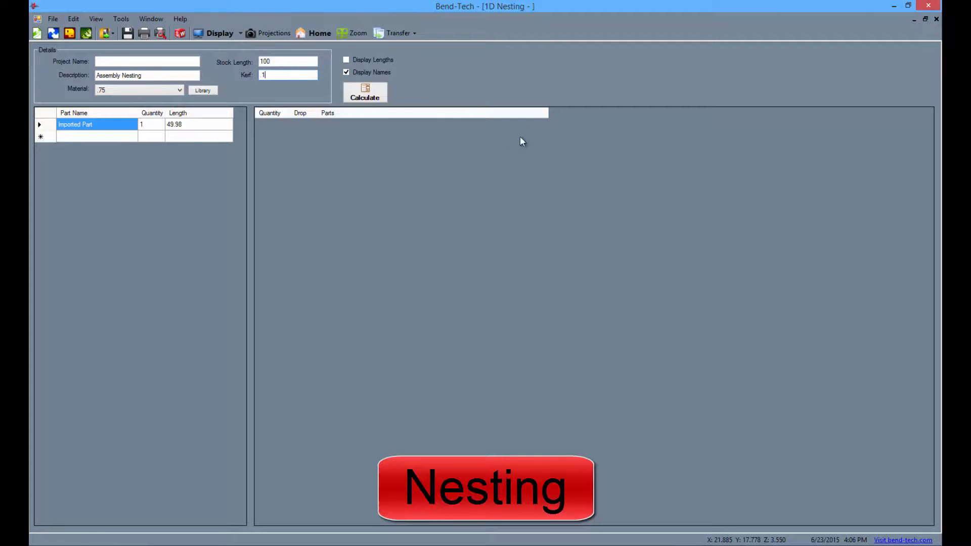
click(365, 94)
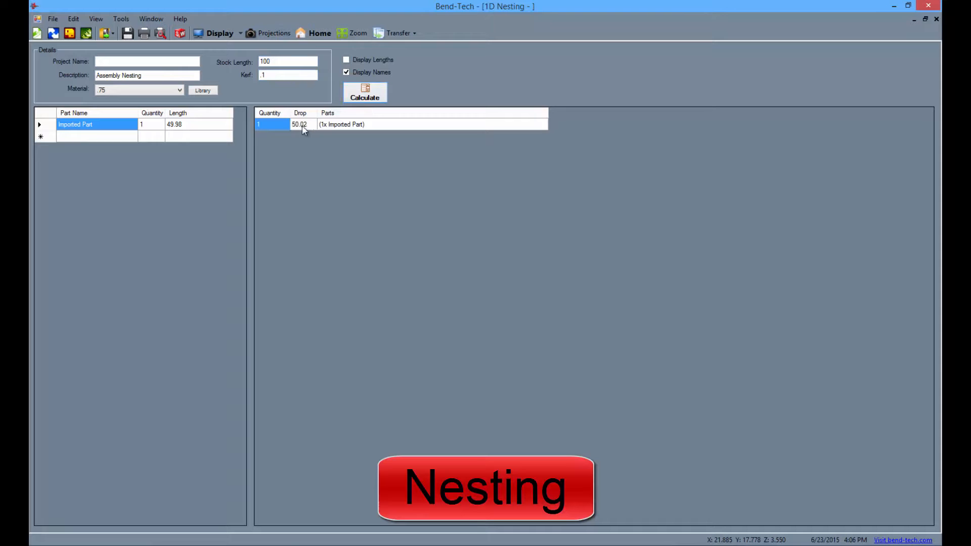